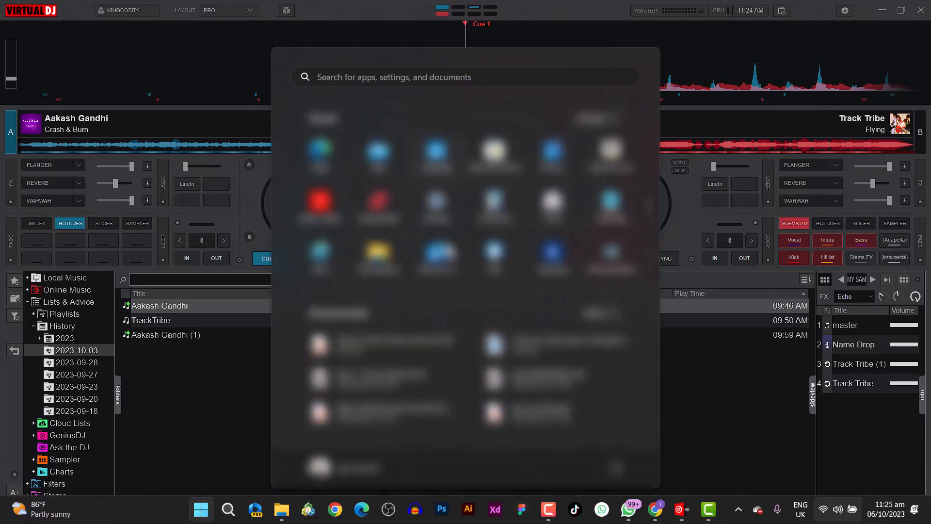
Search 'pow' in the Start menu to bring up Windows Power Options
{"action": "type", "text": "pow"}
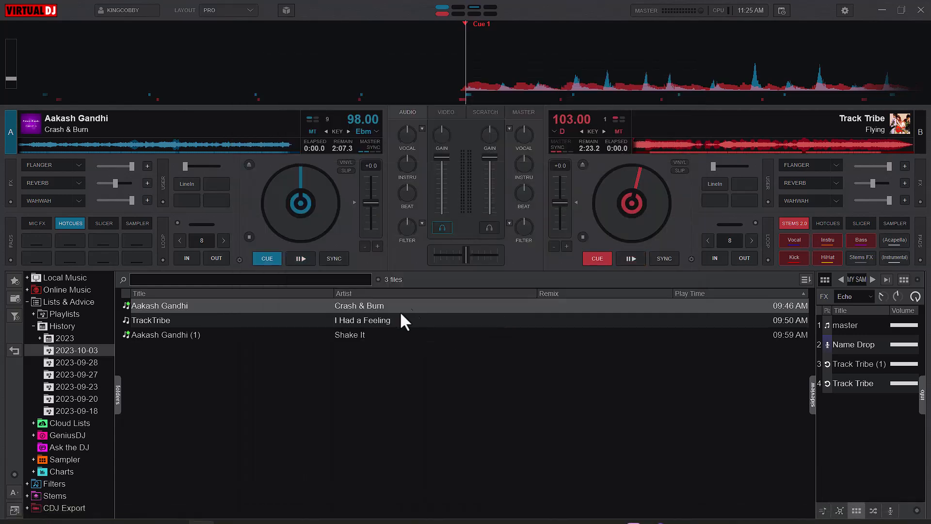
{"action": "mouse_move", "coordinate": [540, 272]}
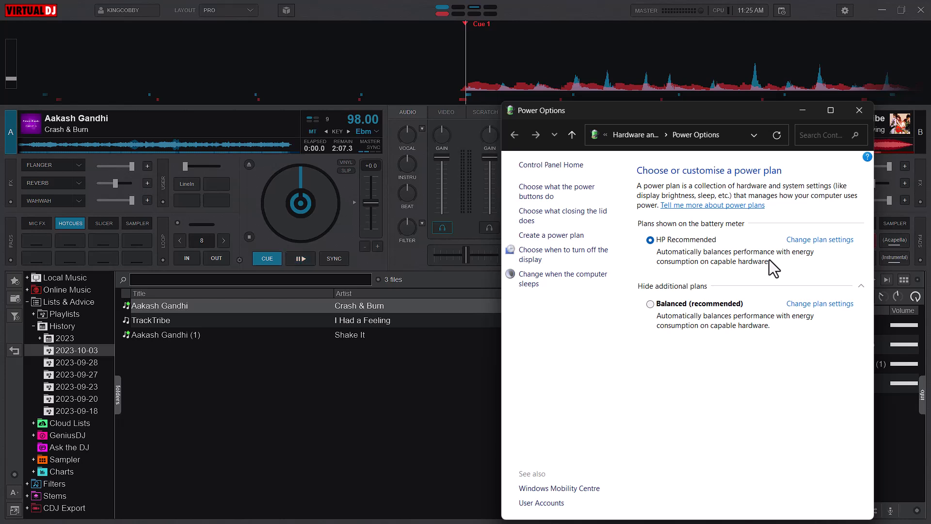
{"action": "mouse_move", "coordinate": [812, 246]}
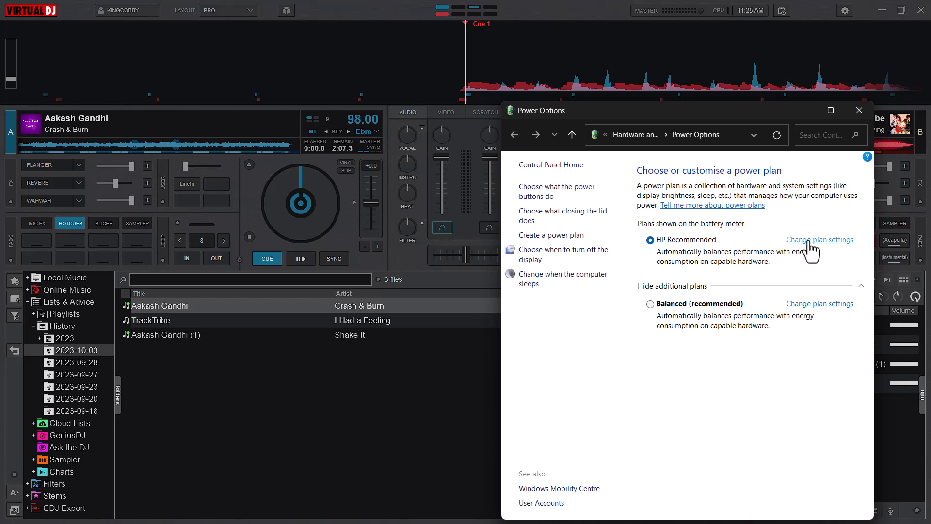
{"action": "mouse_move", "coordinate": [860, 110]}
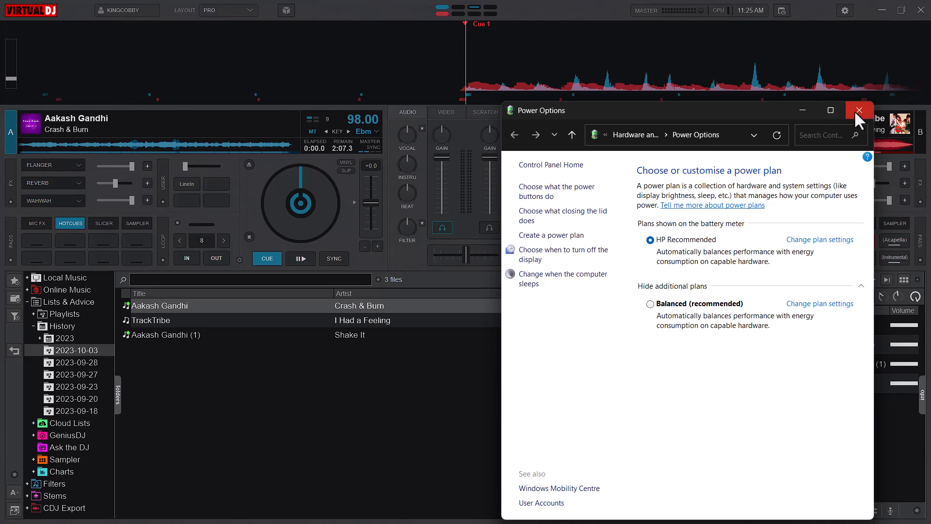
Close Power Options and review VirtualDJ's Audio setup with master output on the Realtek headphones
{"action": "left_click", "coordinate": [860, 110]}
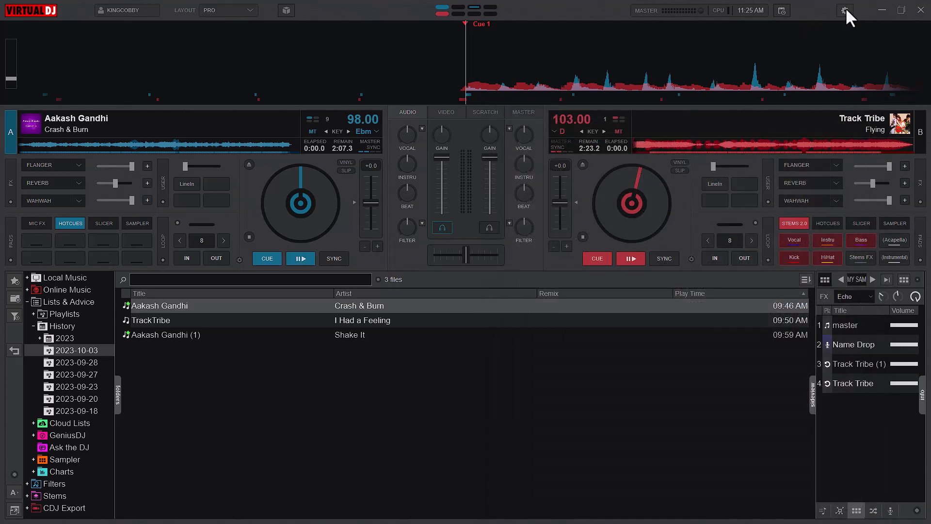
{"action": "left_click", "coordinate": [845, 9]}
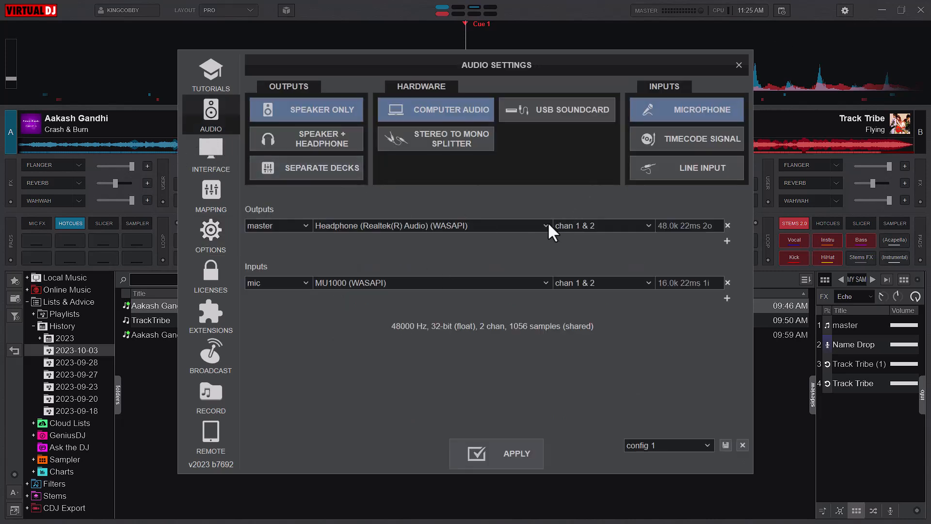
{"action": "left_click", "coordinate": [543, 226]}
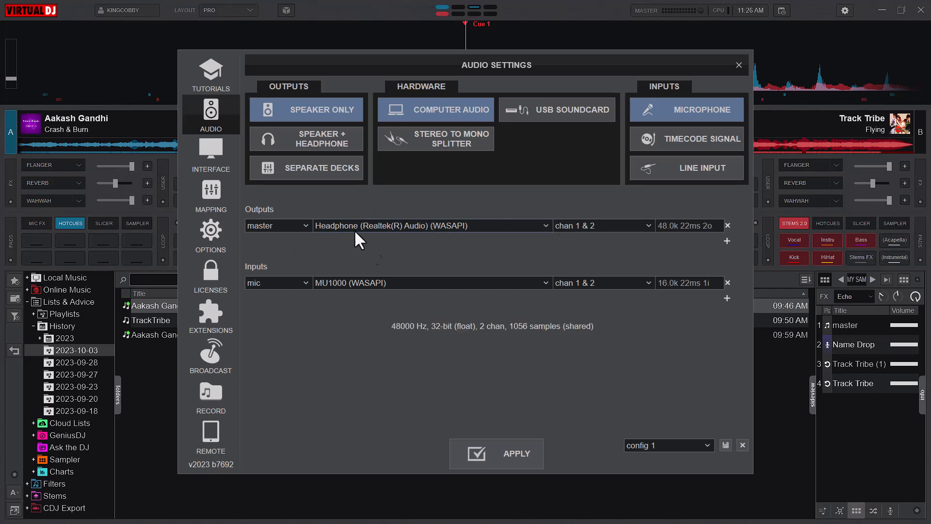
{"action": "mouse_move", "coordinate": [544, 234]}
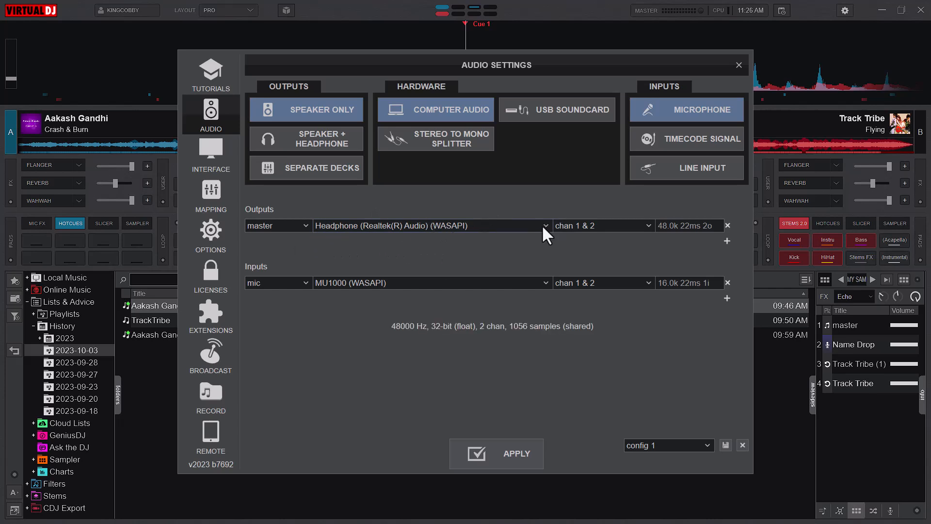
{"action": "mouse_move", "coordinate": [219, 242]}
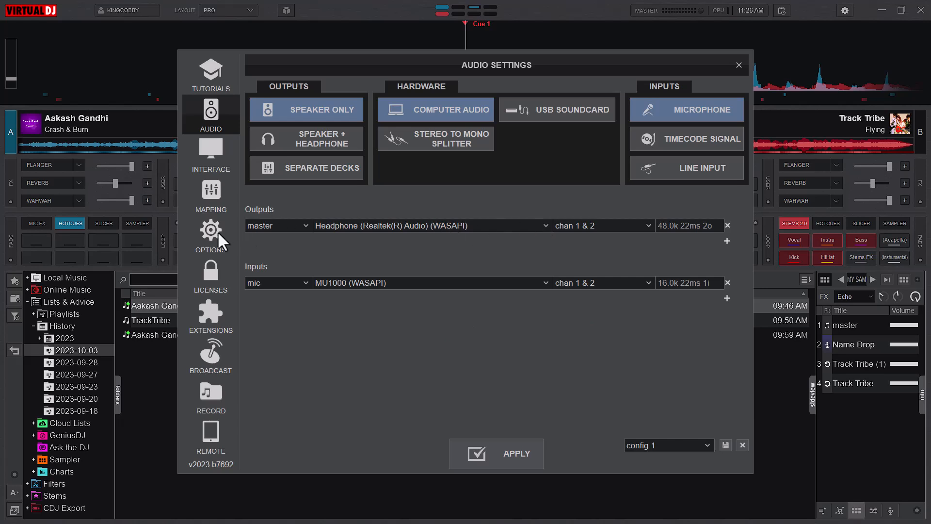
Show the Performance category of the Options tweaks to review stems GPU and related settings
{"action": "left_click", "coordinate": [210, 235]}
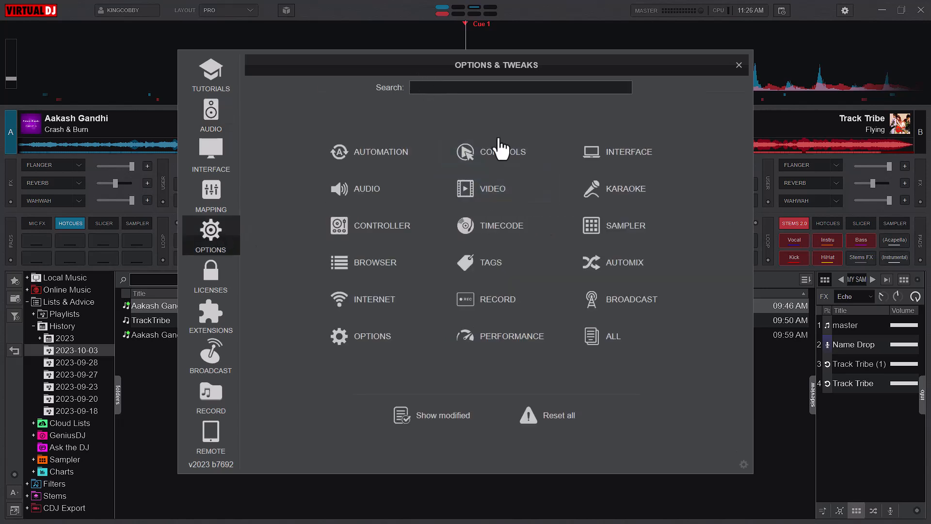
{"action": "left_click", "coordinate": [520, 88]}
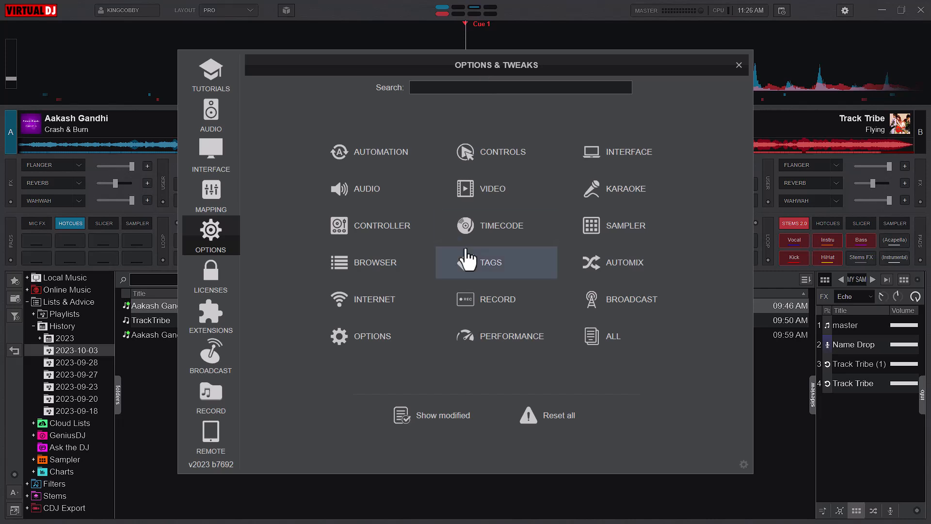
{"action": "left_click", "coordinate": [512, 336]}
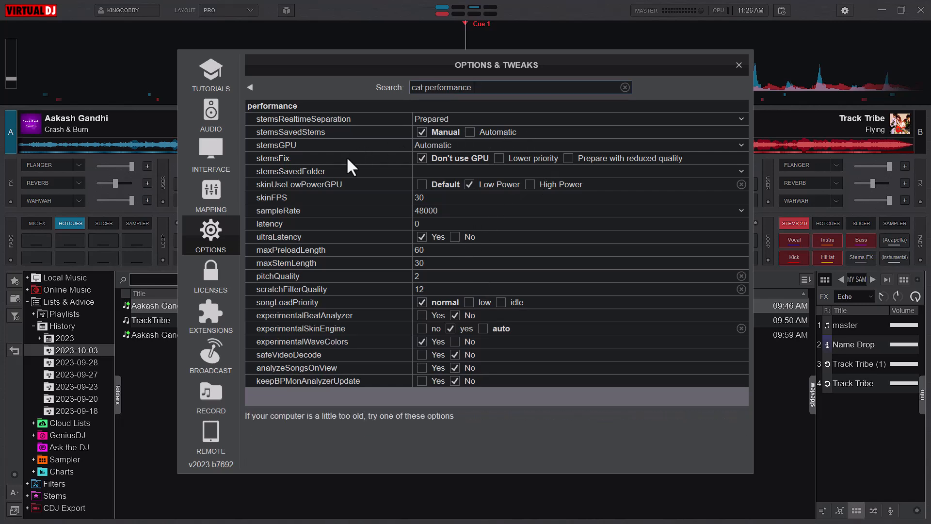
{"action": "mouse_move", "coordinate": [308, 167]}
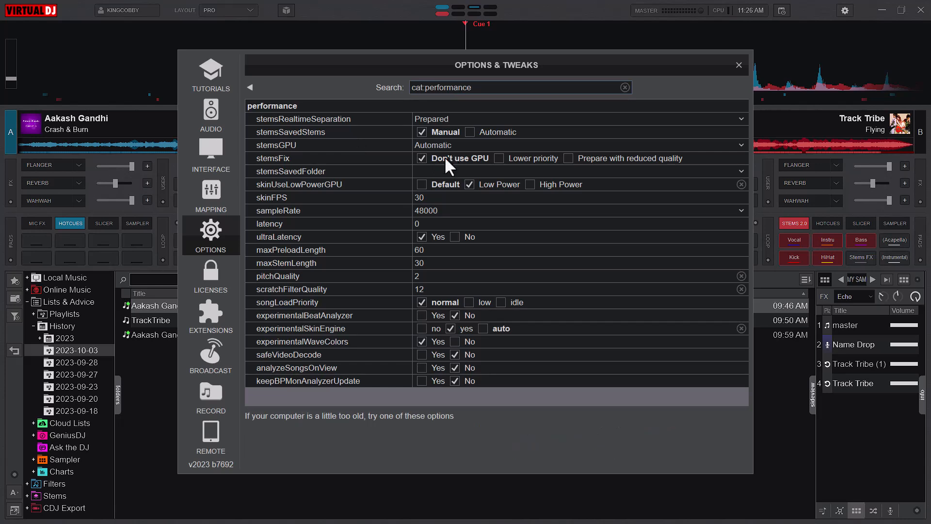
{"action": "mouse_move", "coordinate": [505, 165]}
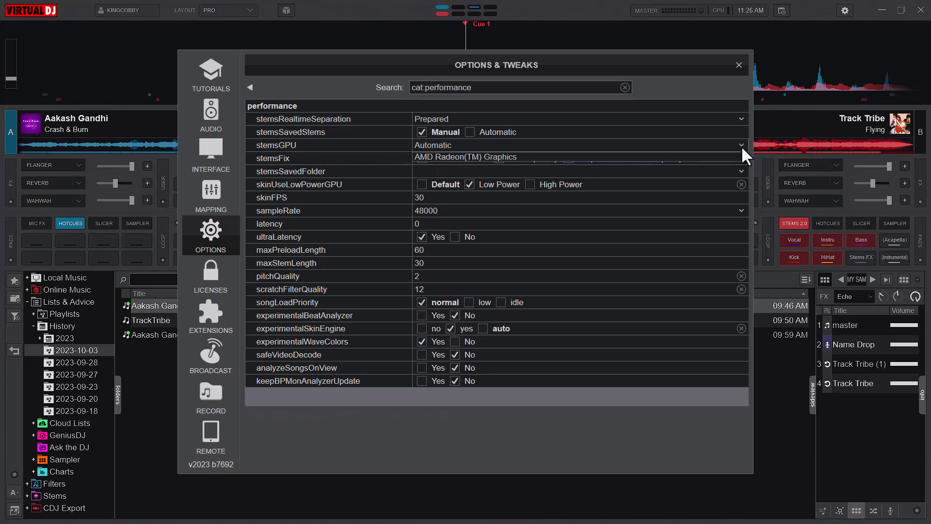
{"action": "mouse_move", "coordinate": [687, 97]}
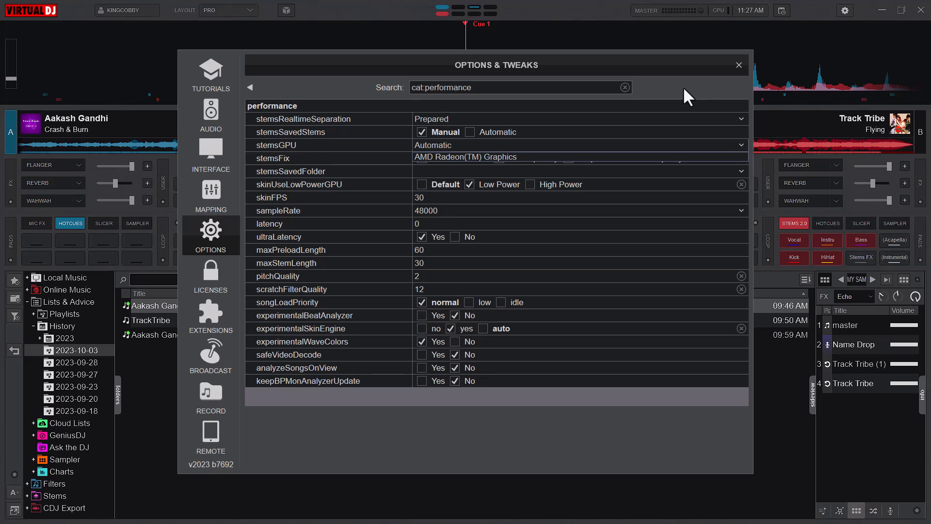
{"action": "mouse_move", "coordinate": [581, 136]}
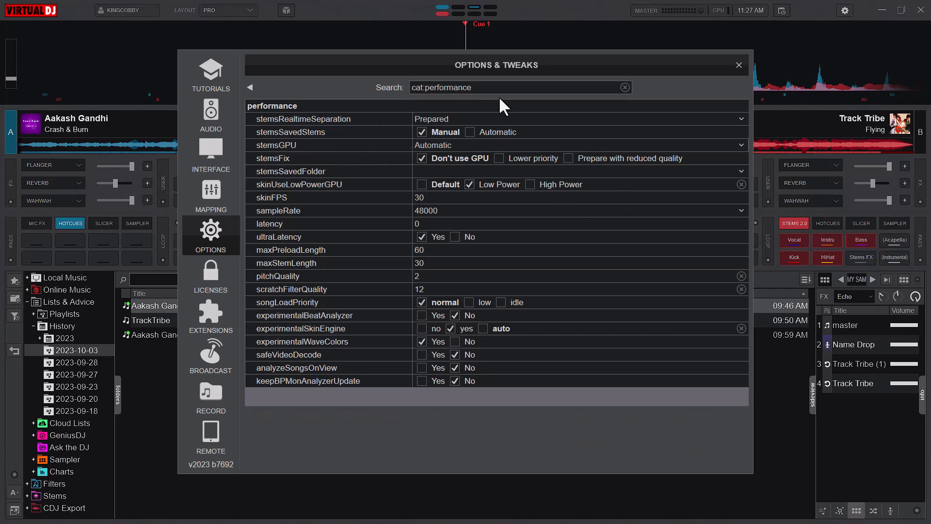
Filter tweaks to 'lat' and try latency values 256, 512 and 256, leaving latency at 0
{"action": "left_click", "coordinate": [625, 87]}
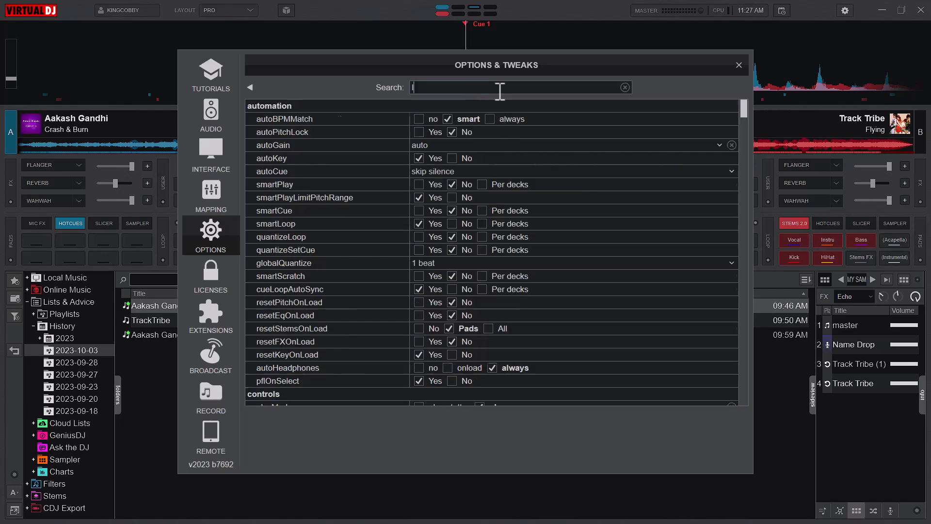
{"action": "type", "text": "laten"}
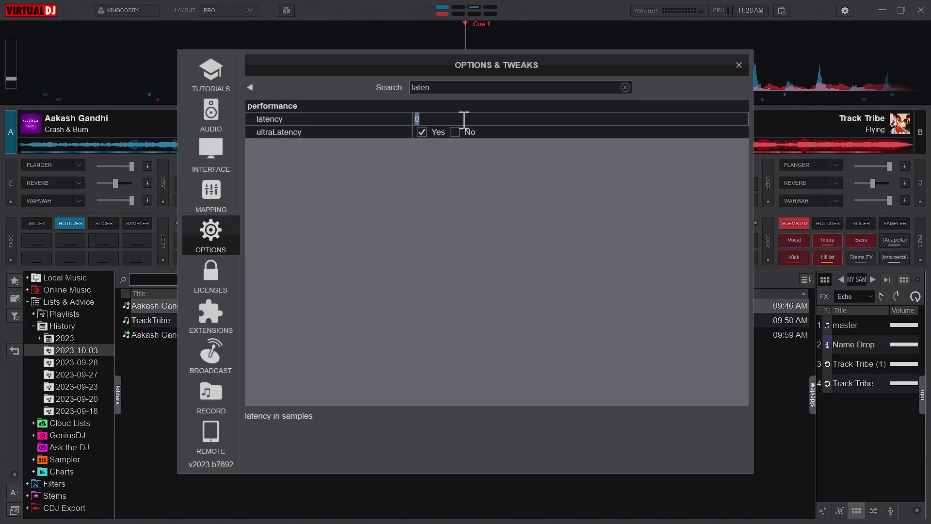
{"action": "type", "text": "256"}
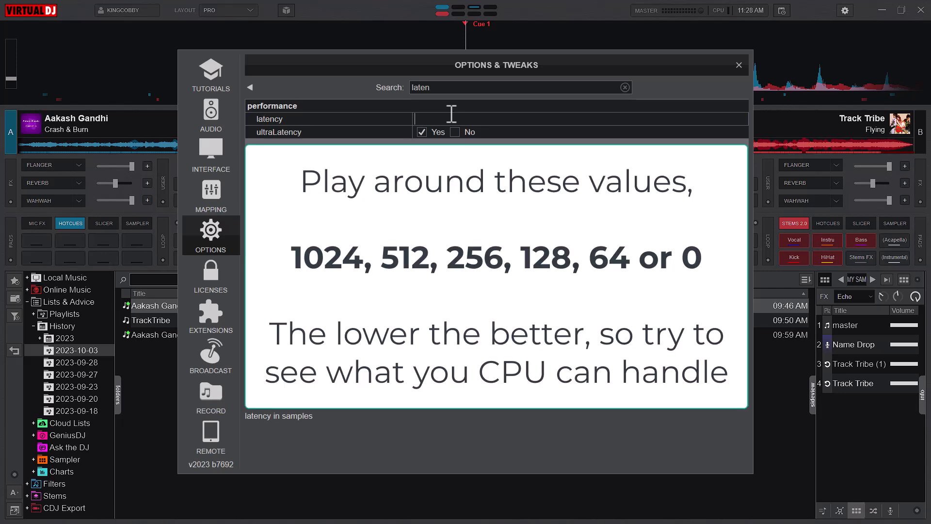
{"action": "type", "text": "512"}
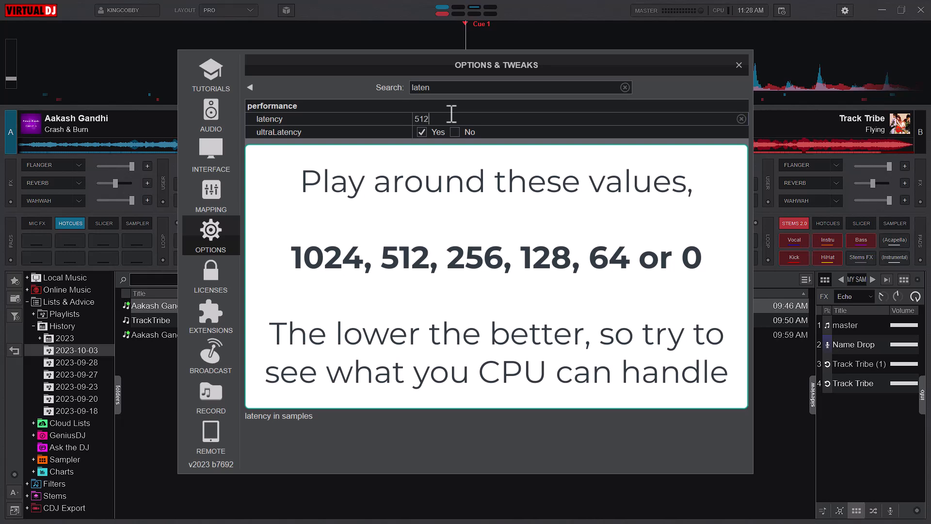
{"action": "type", "text": "256"}
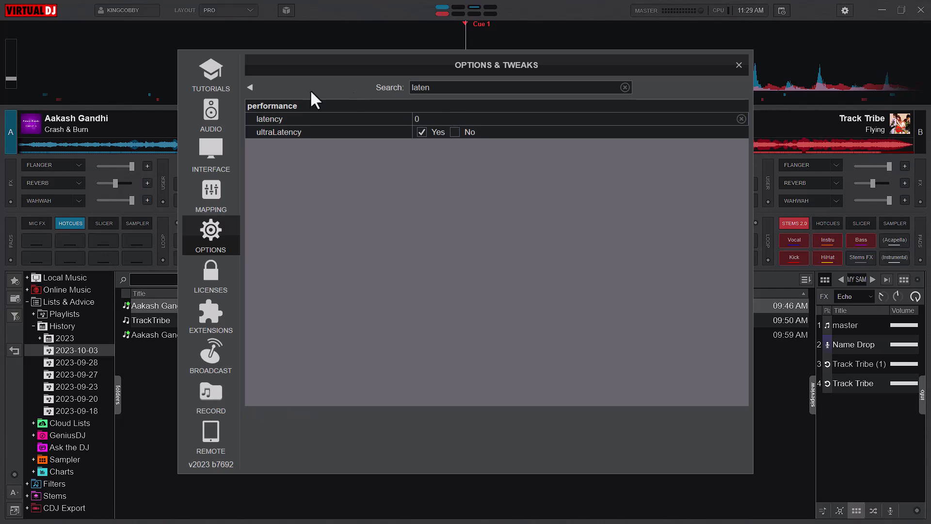
{"action": "left_click", "coordinate": [211, 115]}
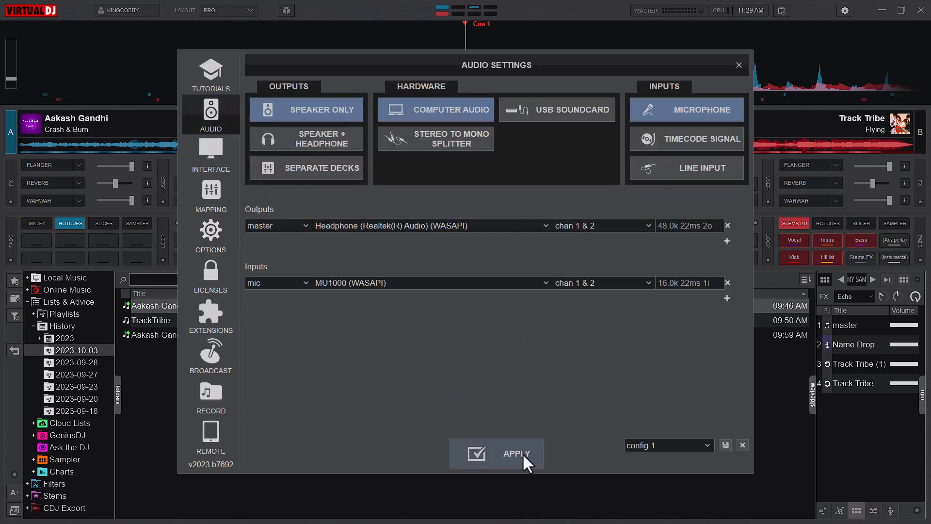
{"action": "left_click", "coordinate": [210, 235]}
{"action": "type", "text": "laten"}
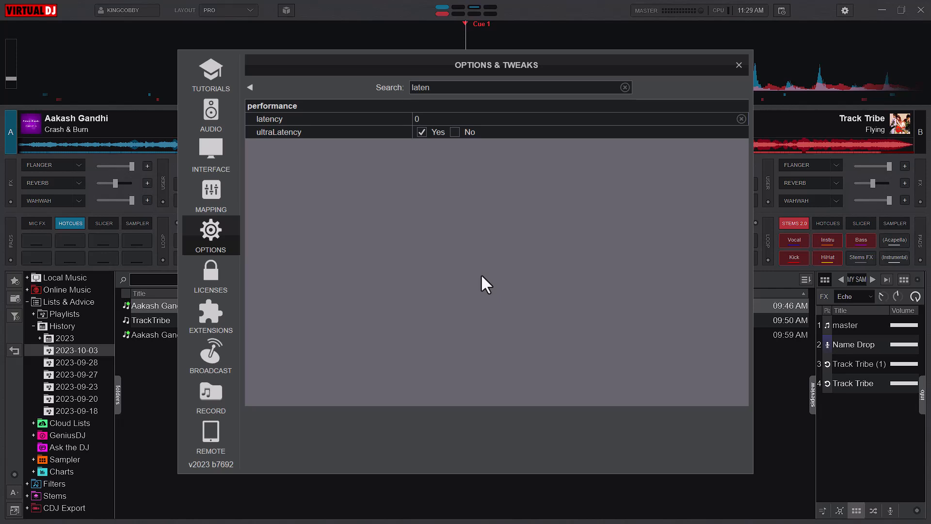
{"action": "mouse_move", "coordinate": [329, 147]}
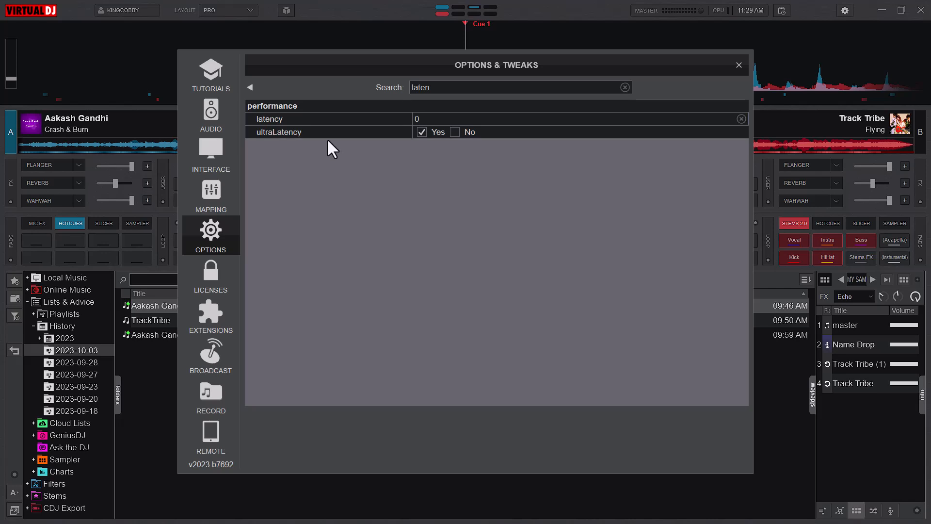
{"action": "mouse_move", "coordinate": [348, 161]}
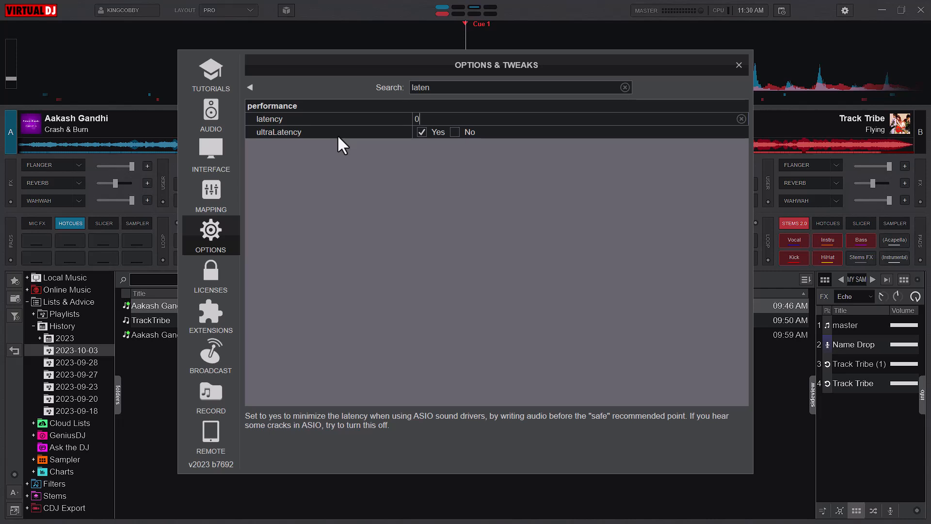
{"action": "mouse_move", "coordinate": [344, 150]}
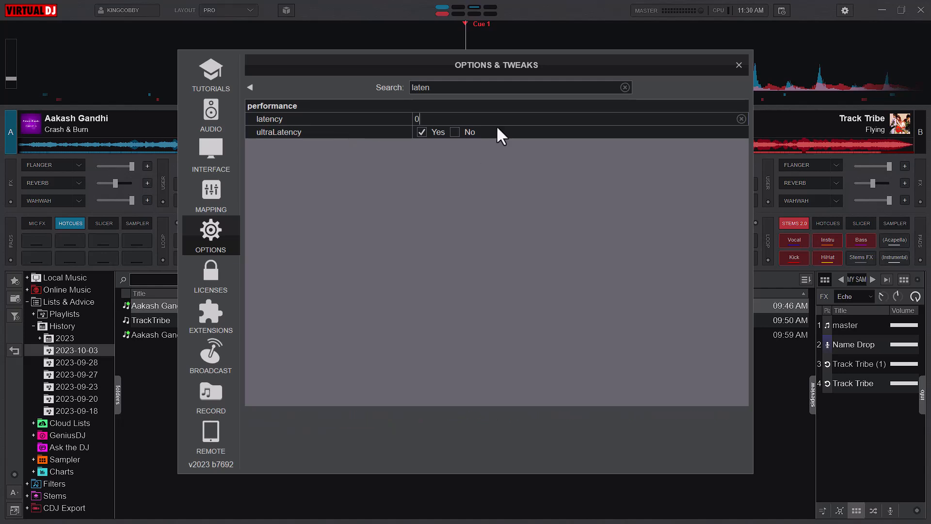
Filter tweaks to 'skin' and lower skinFPS from 30 to 25
{"action": "left_click", "coordinate": [625, 88]}
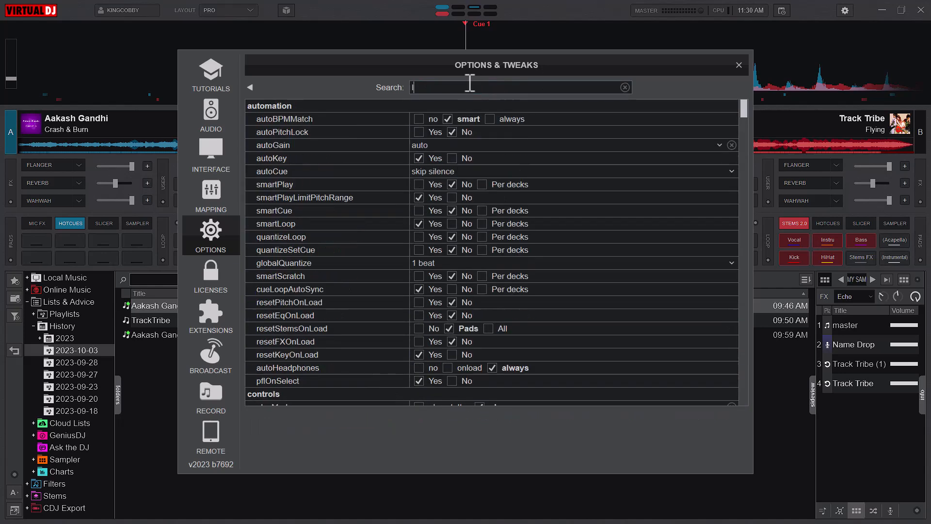
{"action": "type", "text": "ski"}
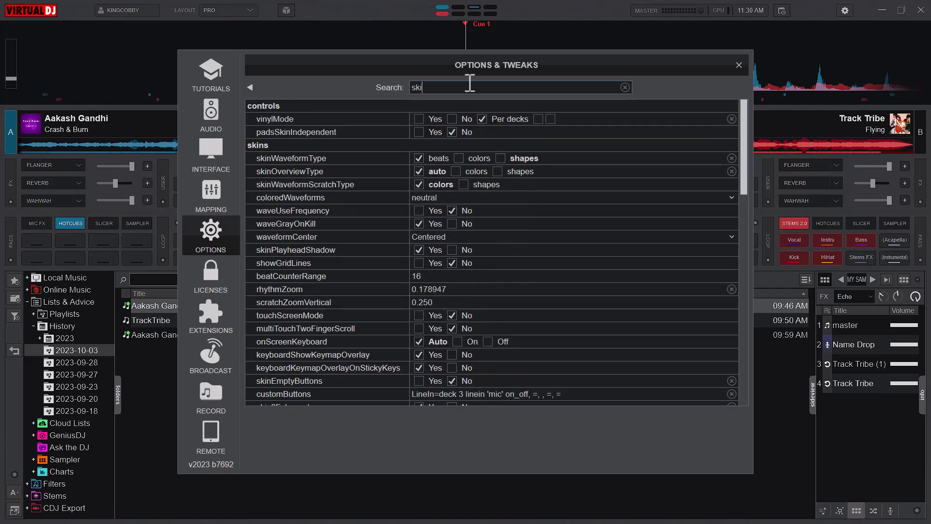
{"action": "type", "text": "n"}
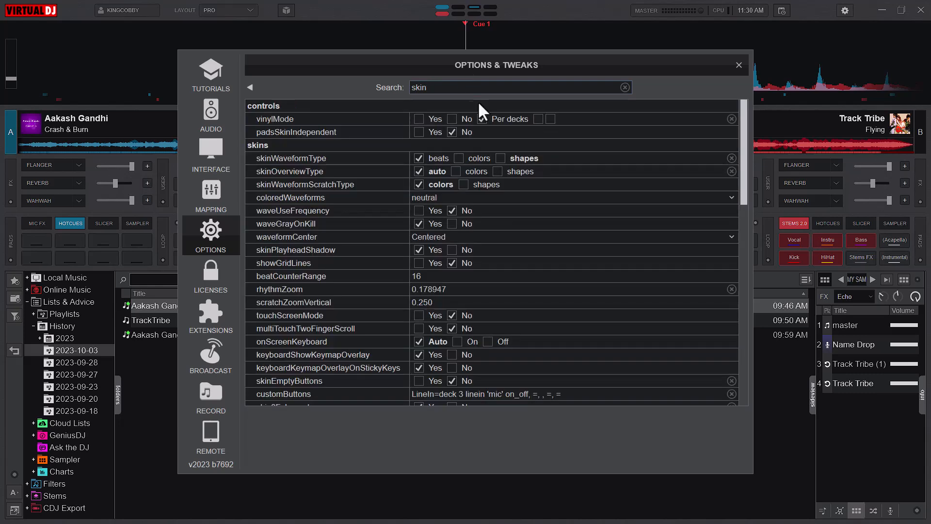
{"action": "scroll", "scroll_direction": "down", "scroll_amount": 3}
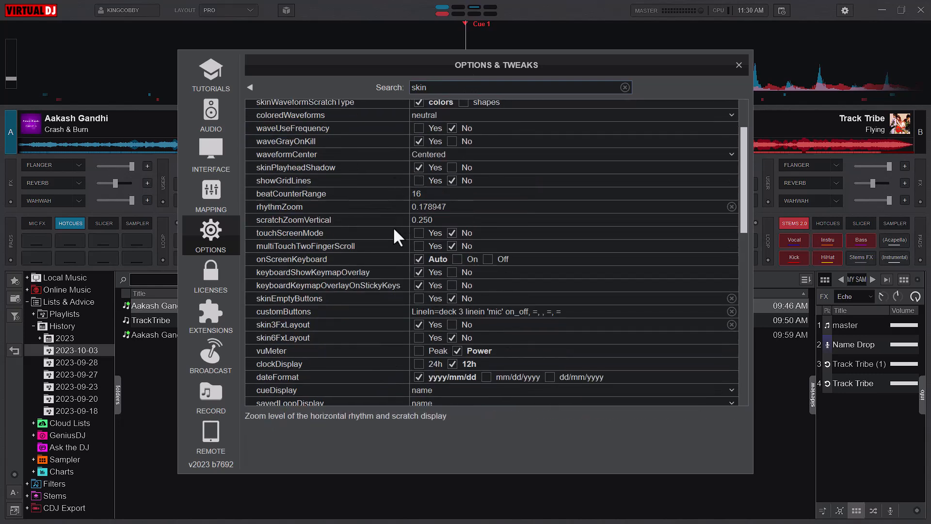
{"action": "scroll", "scroll_direction": "down", "scroll_amount": 3}
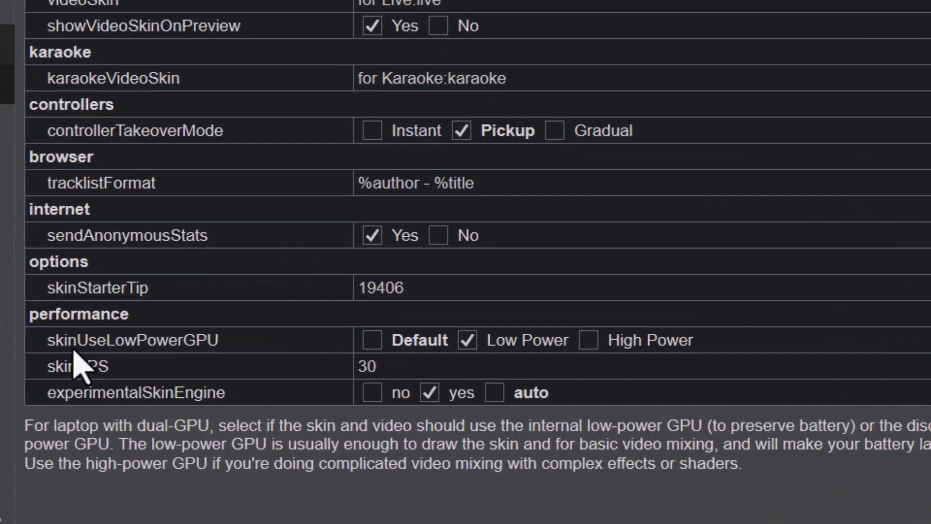
{"action": "mouse_move", "coordinate": [237, 367]}
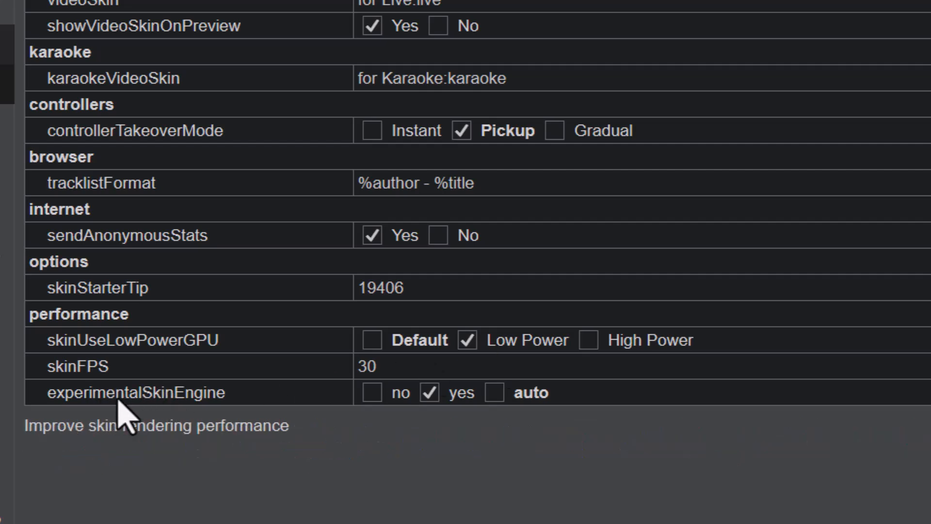
{"action": "mouse_move", "coordinate": [419, 456]}
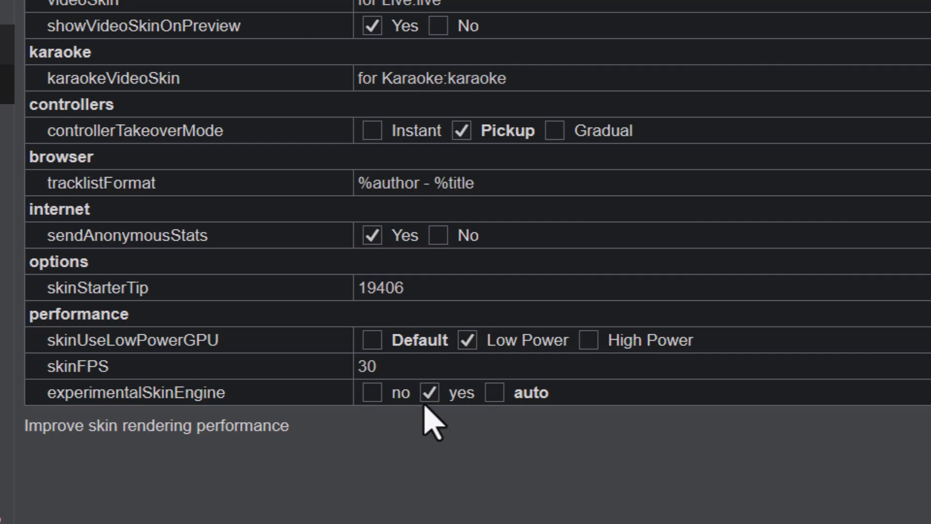
{"action": "mouse_move", "coordinate": [362, 375]}
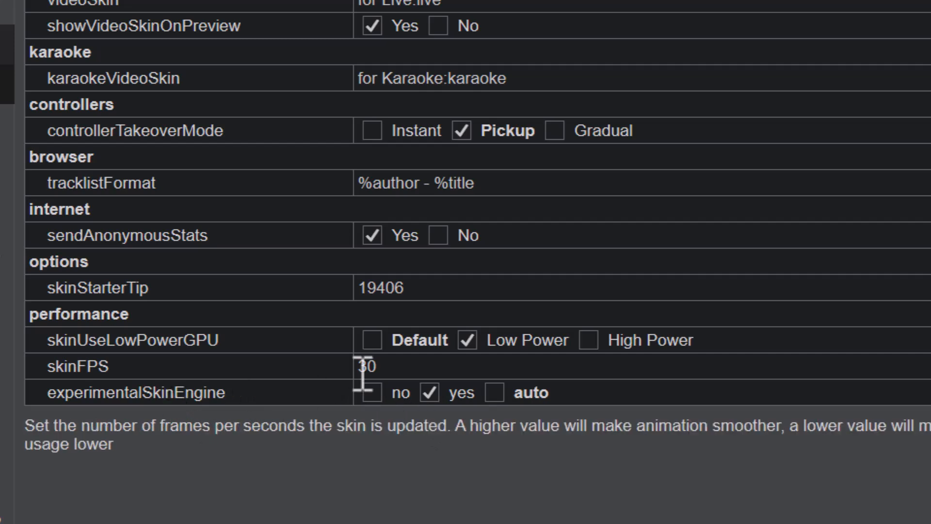
{"action": "mouse_move", "coordinate": [409, 371]}
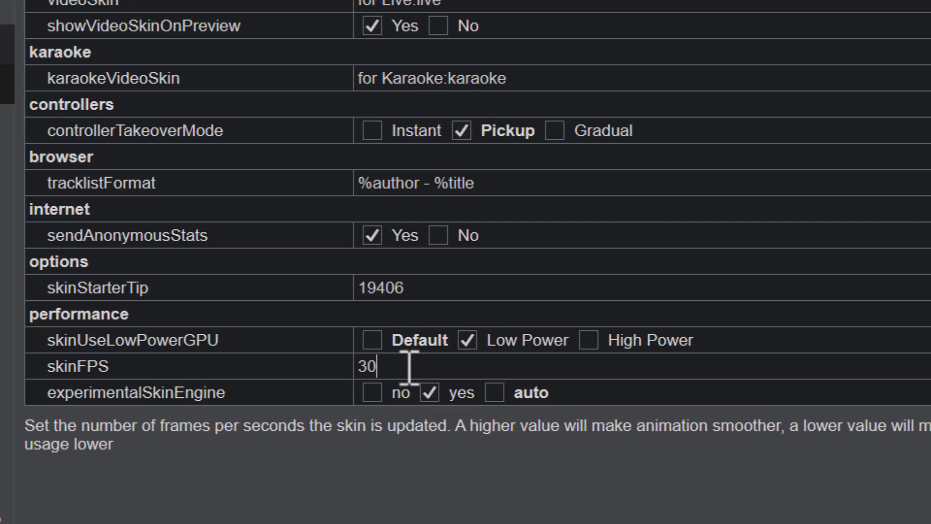
{"action": "key", "text": "Backspace"}
{"action": "type", "text": "25"}
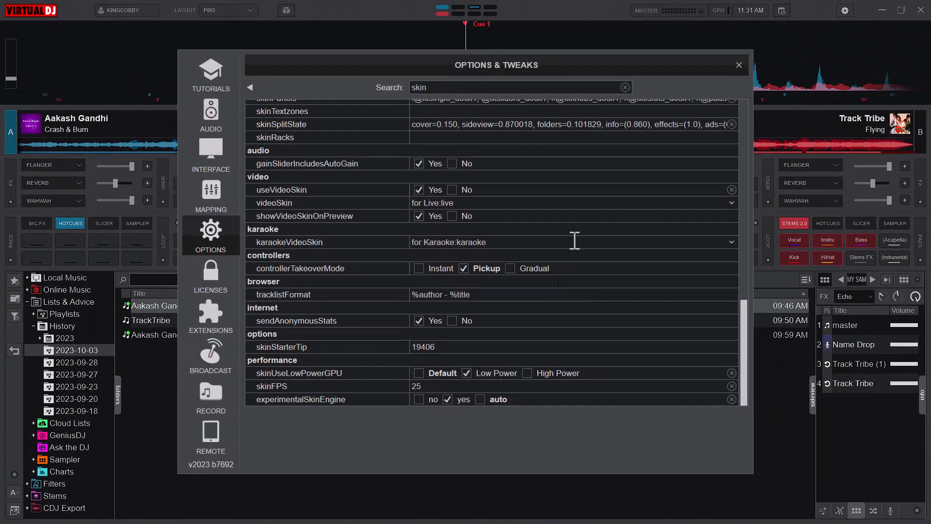
Apply the Audio setup, close settings and load TrackTribe's 'I Had a Feeling' onto deck A
{"action": "left_click", "coordinate": [211, 111]}
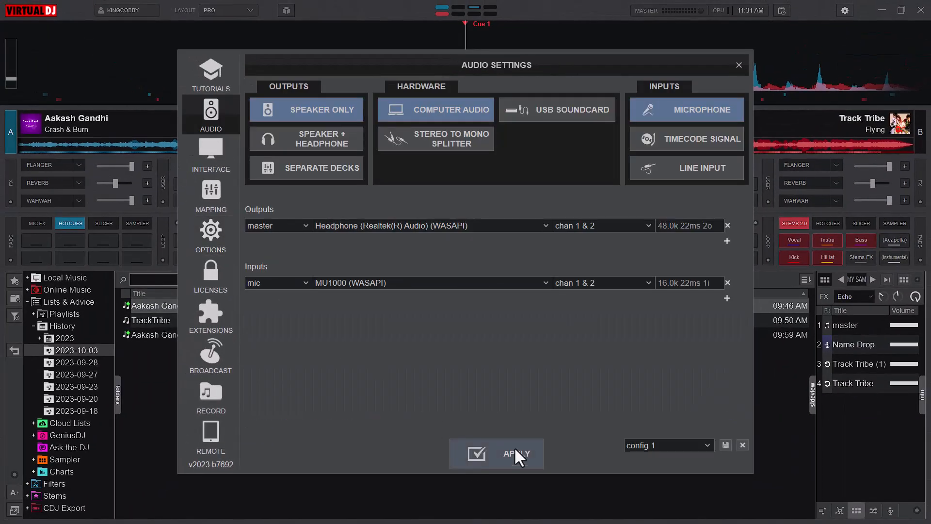
{"action": "left_click", "coordinate": [517, 454]}
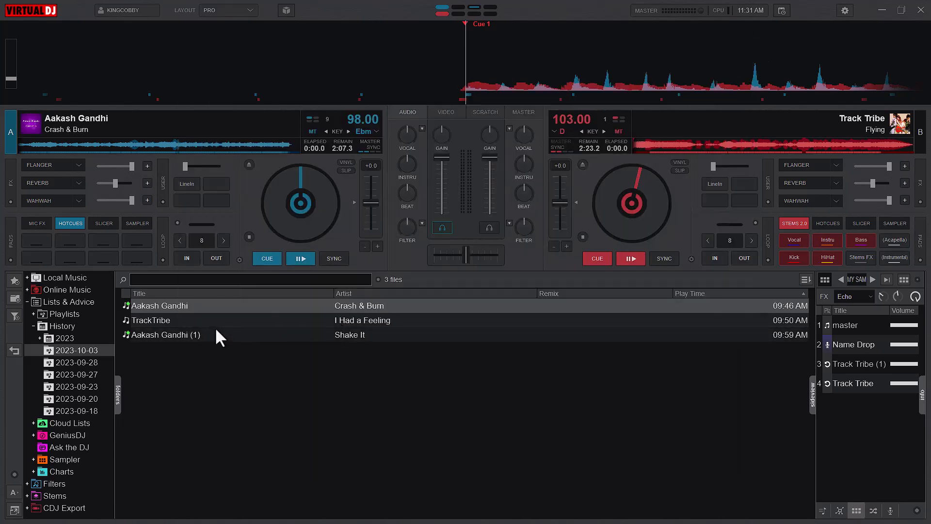
{"action": "double_click", "coordinate": [150, 320]}
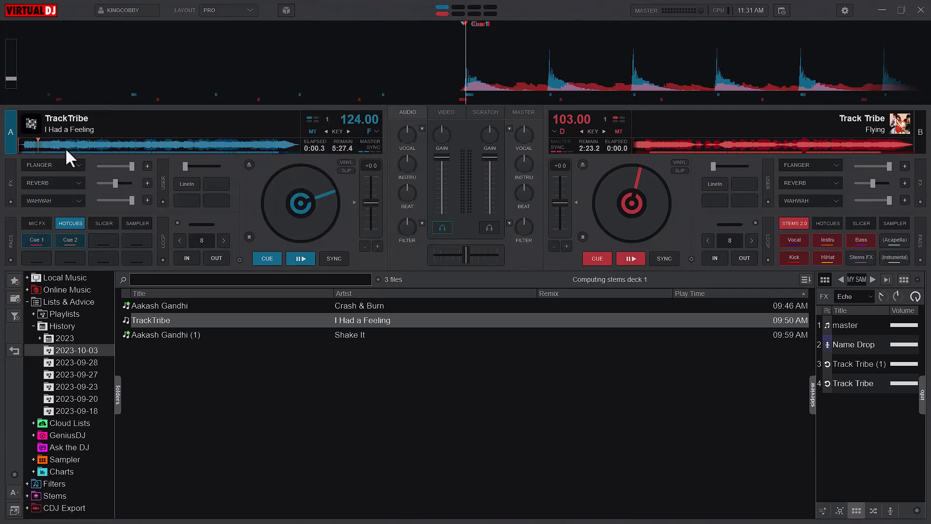
{"action": "mouse_move", "coordinate": [133, 158]}
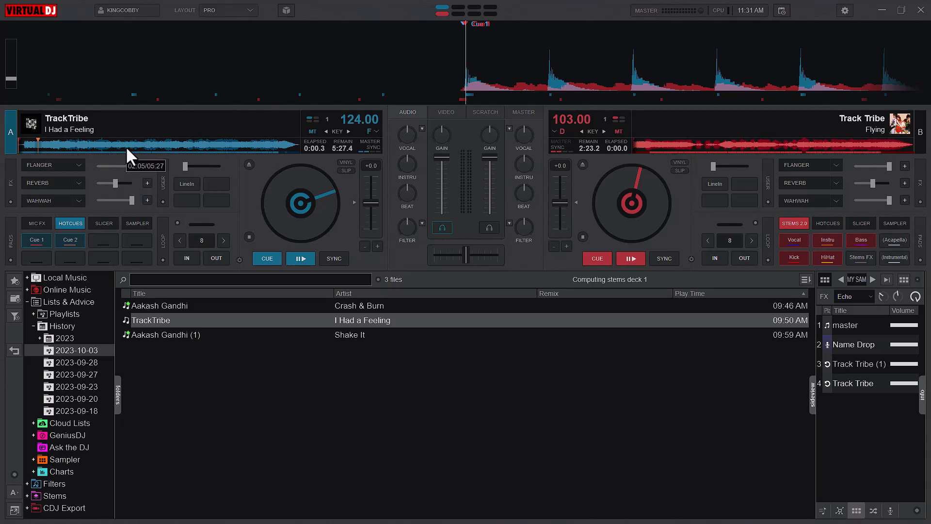
{"action": "mouse_move", "coordinate": [338, 261]}
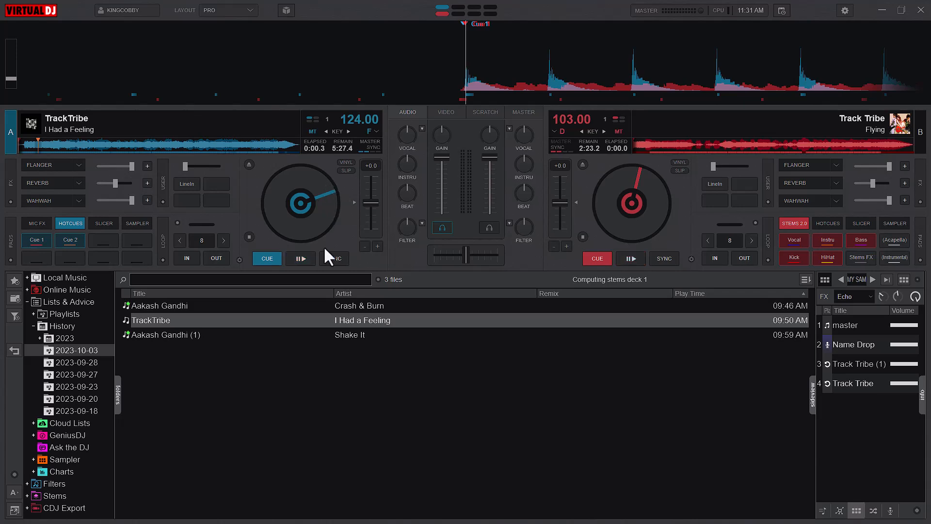
{"action": "mouse_move", "coordinate": [313, 262]}
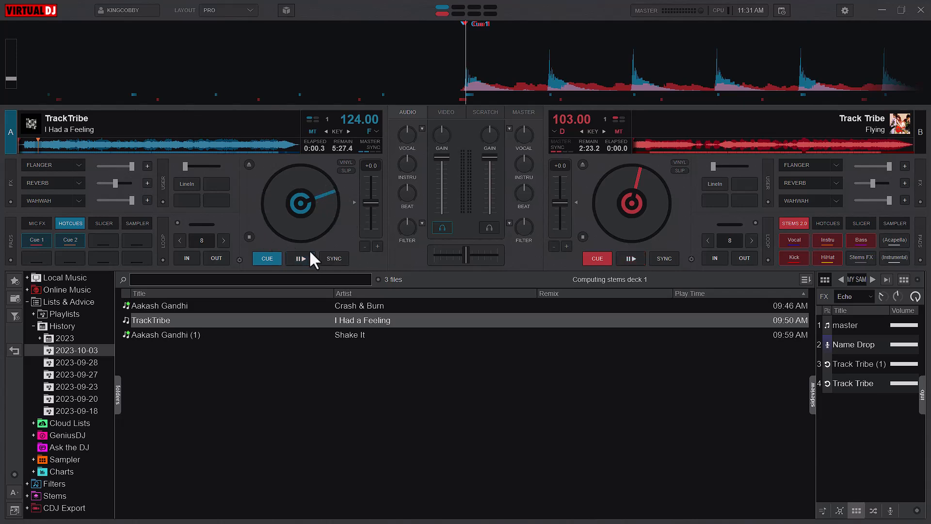
{"action": "mouse_move", "coordinate": [300, 246]}
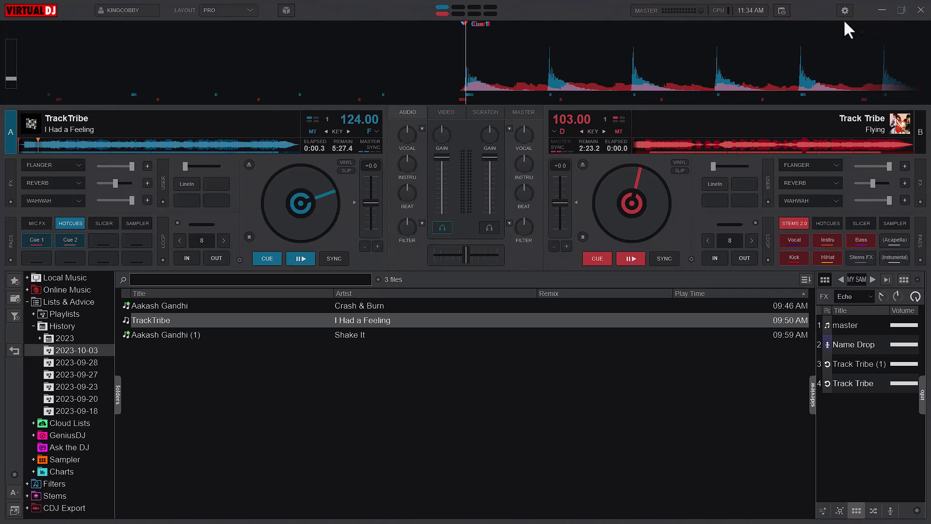
{"action": "left_click", "coordinate": [844, 10]}
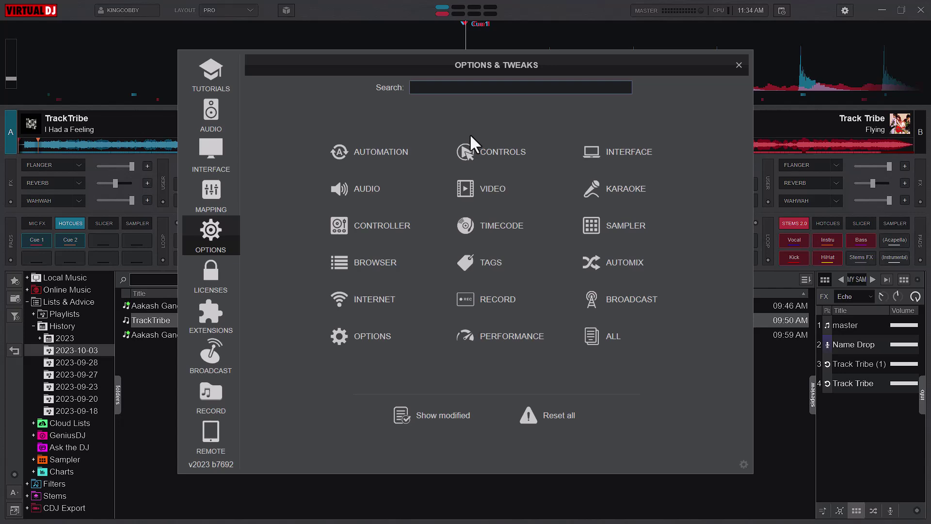
{"action": "type", "text": "exclu"}
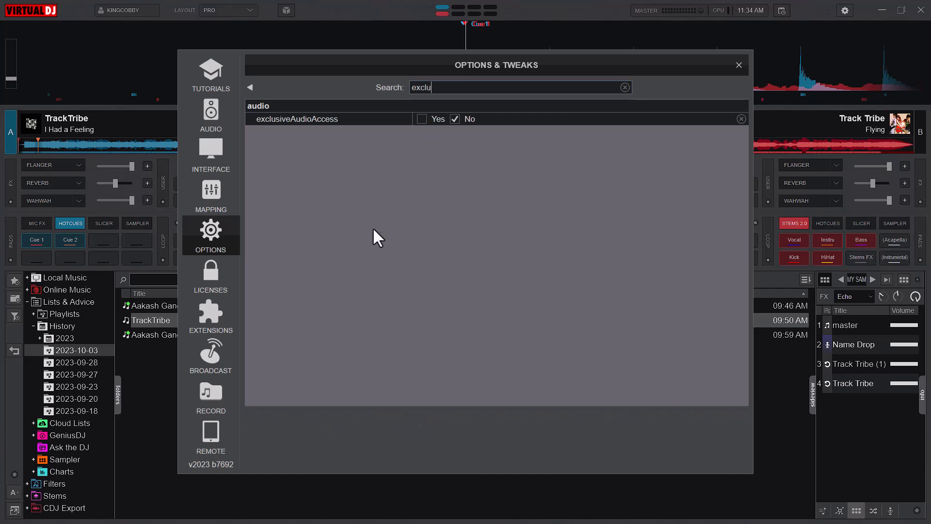
{"action": "mouse_move", "coordinate": [446, 140]}
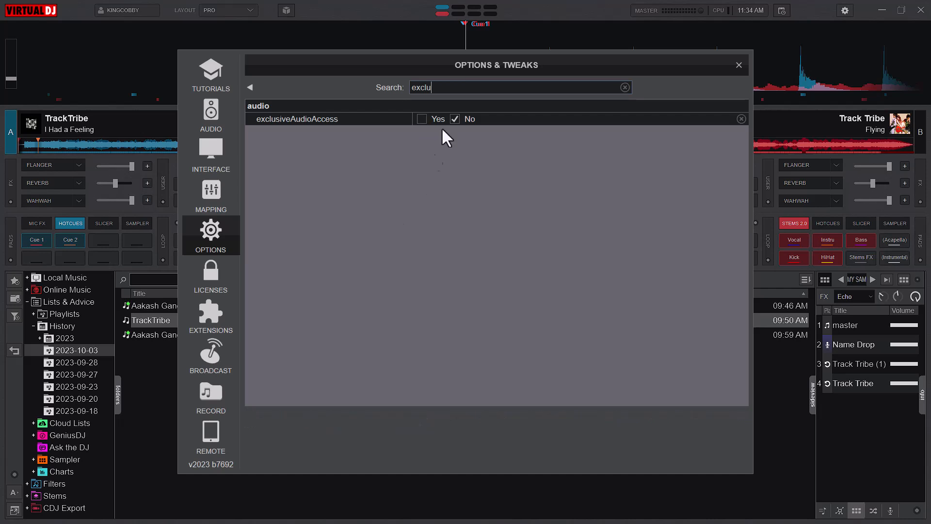
{"action": "mouse_move", "coordinate": [423, 128]}
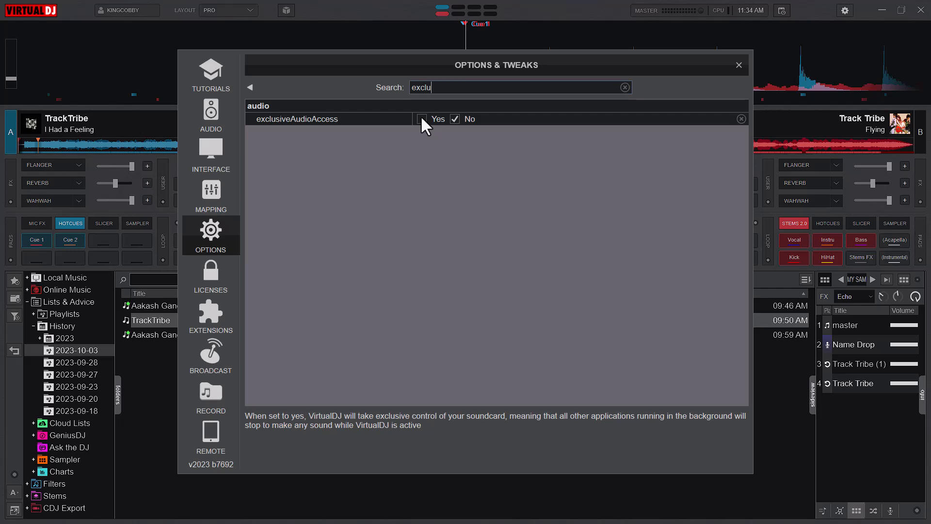
{"action": "mouse_move", "coordinate": [404, 109]}
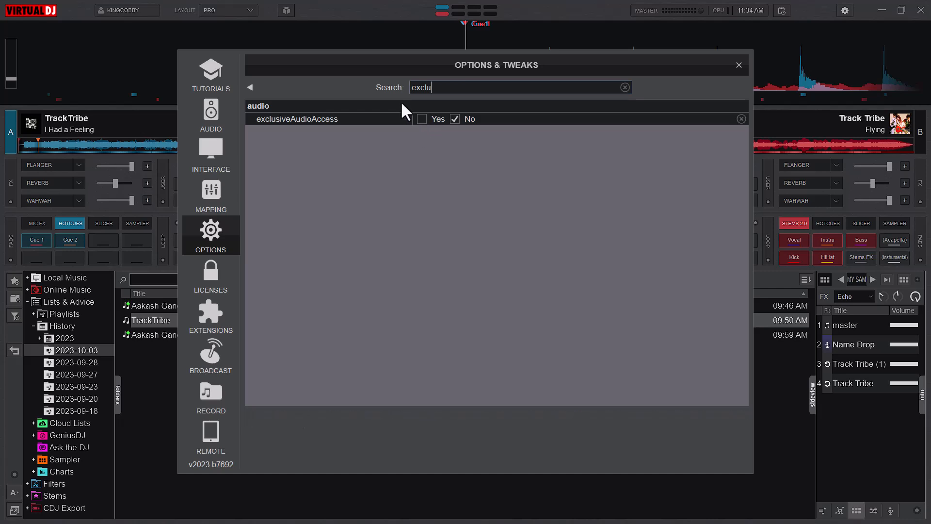
{"action": "mouse_move", "coordinate": [415, 118]}
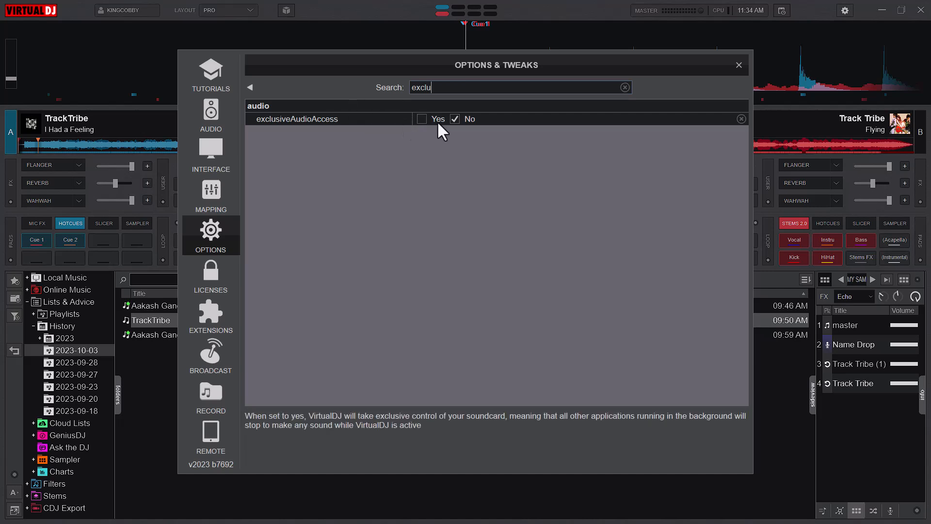
{"action": "mouse_move", "coordinate": [433, 133]}
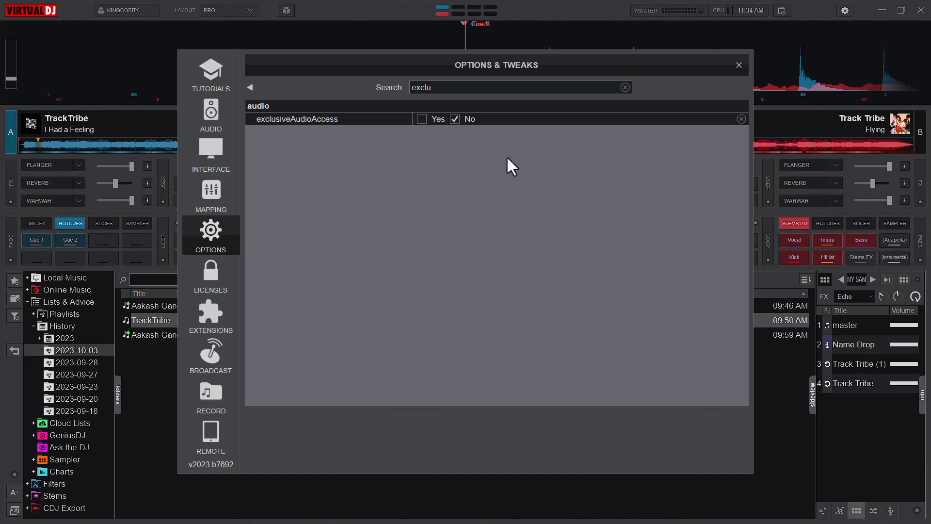
{"action": "mouse_move", "coordinate": [668, 87]}
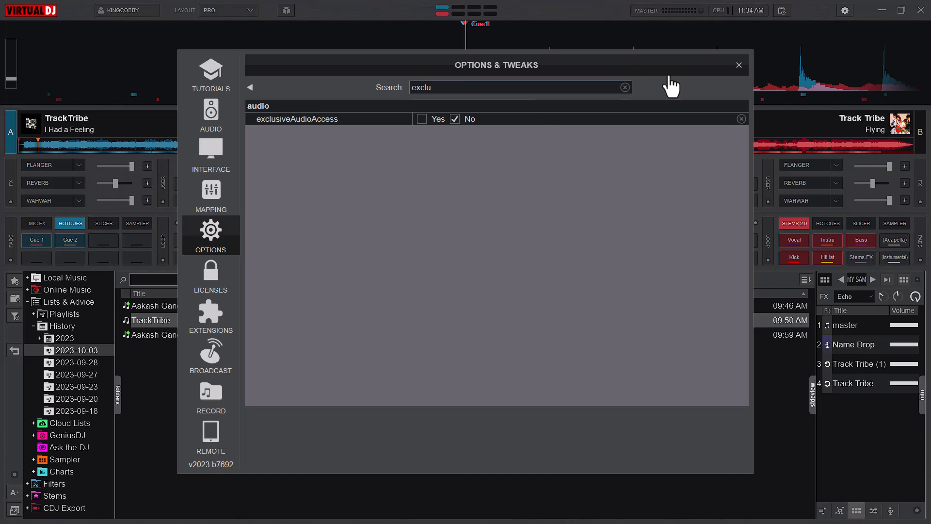
{"action": "left_click", "coordinate": [739, 64]}
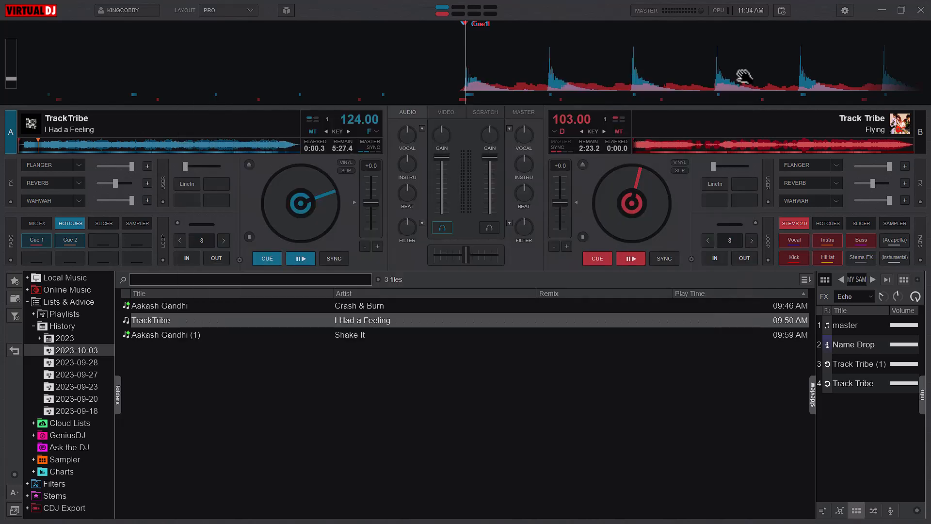